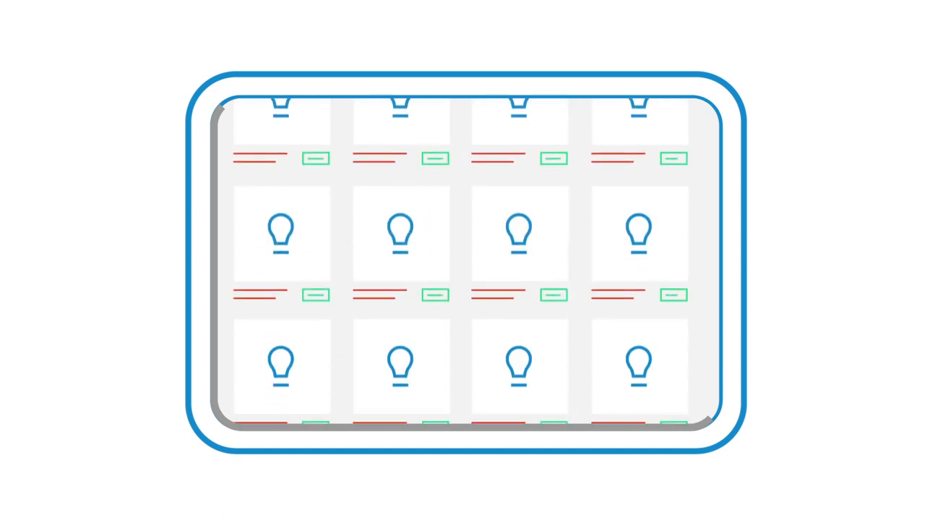
click(519, 279)
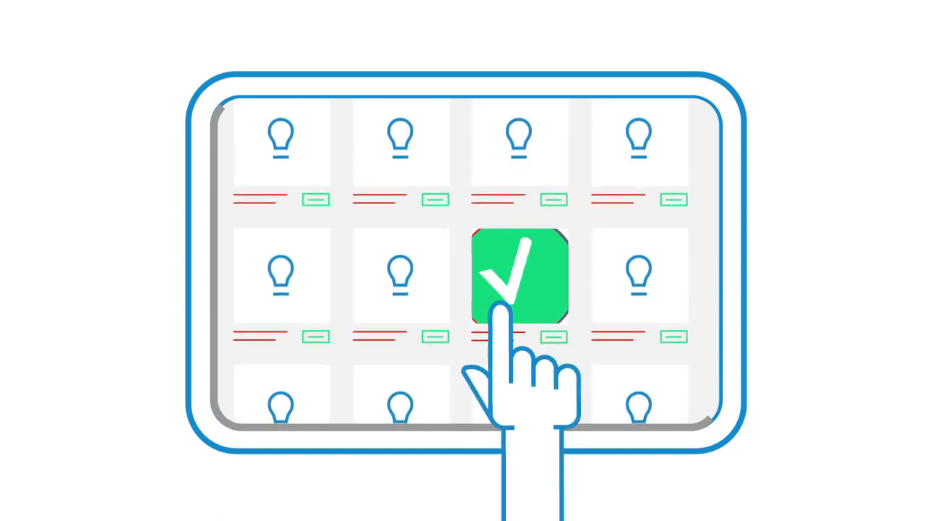